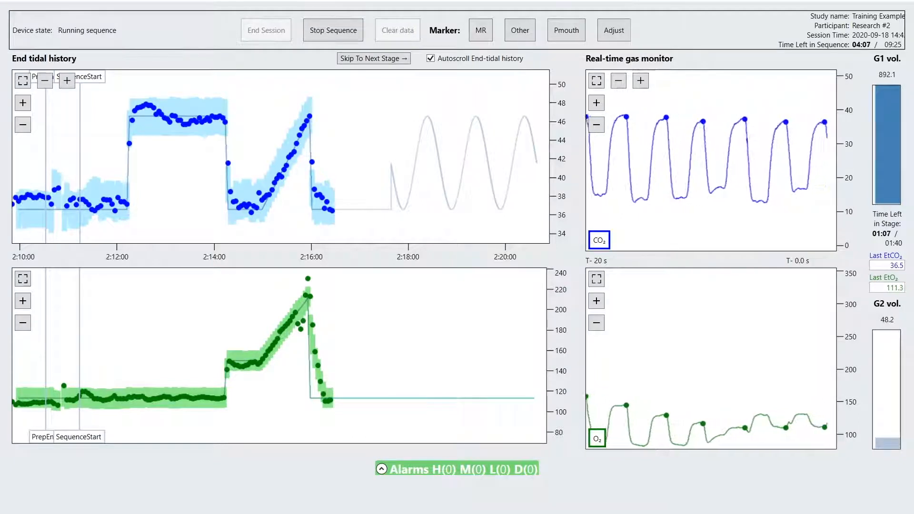
# Step: Skip the sequence to its next stage, confirming the reproducibility warning
pyautogui.click(374, 58)
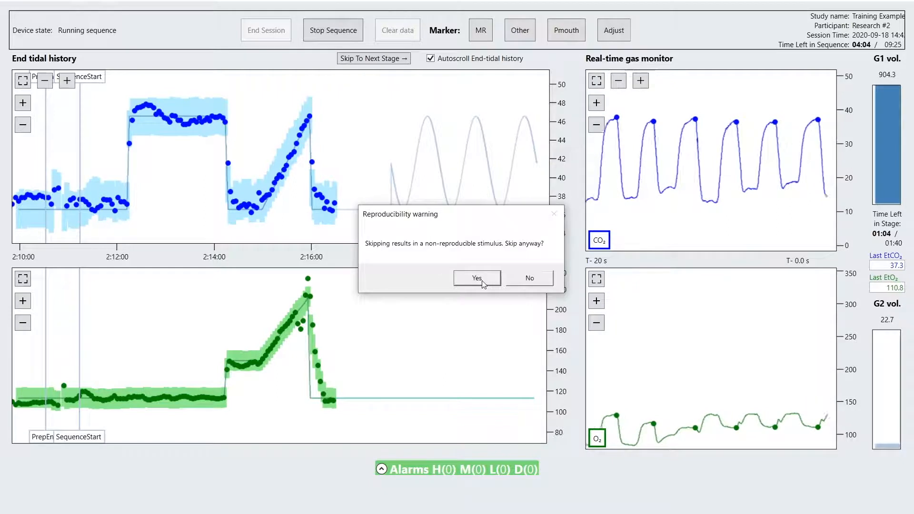
pyautogui.click(477, 277)
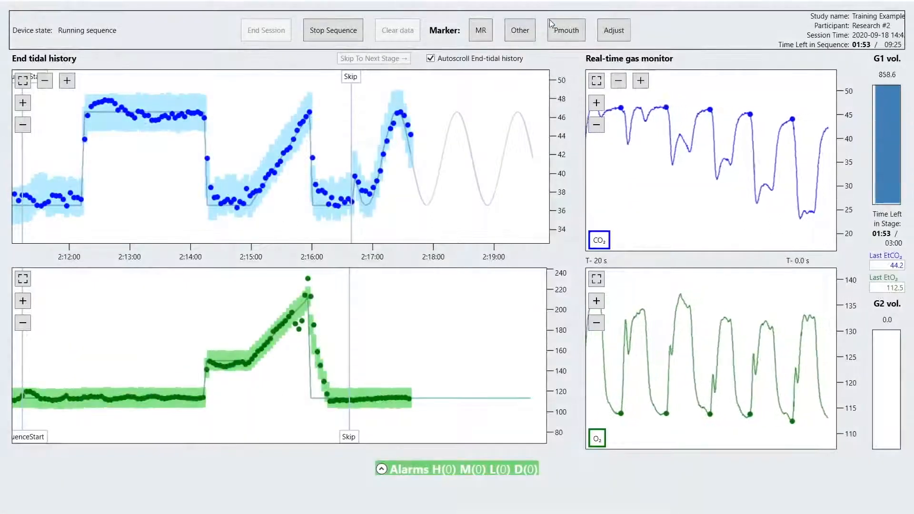
# Step: Log a custom 'Other' event marker reading 'Subject Moved' on the end-tidal history
pyautogui.click(519, 30)
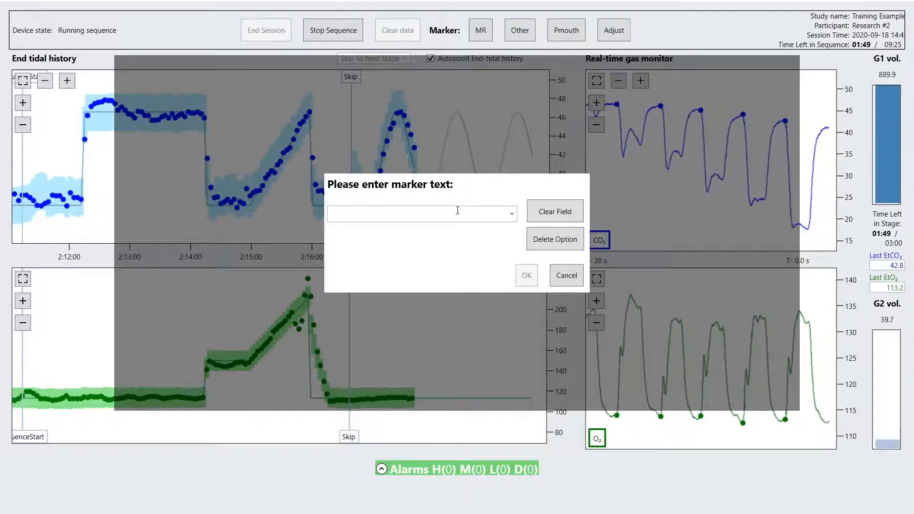
pyautogui.write('Subjec')
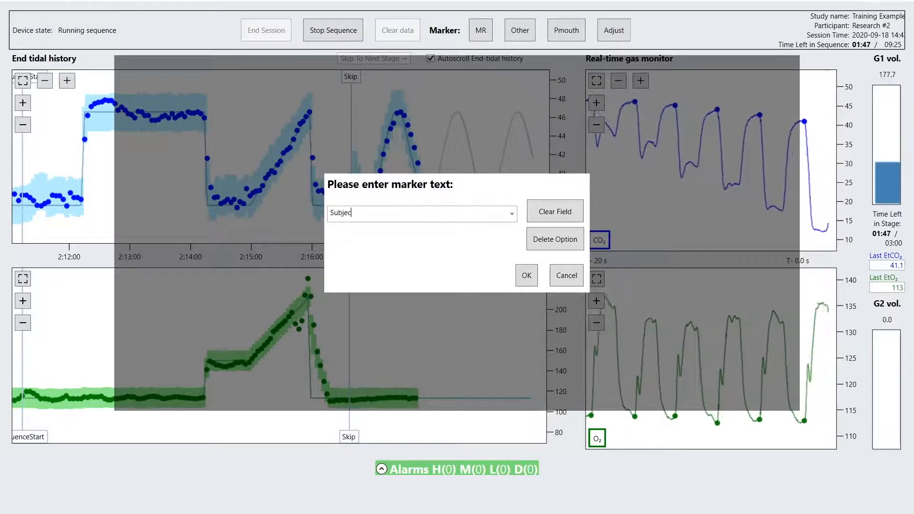
pyautogui.write('Moved')
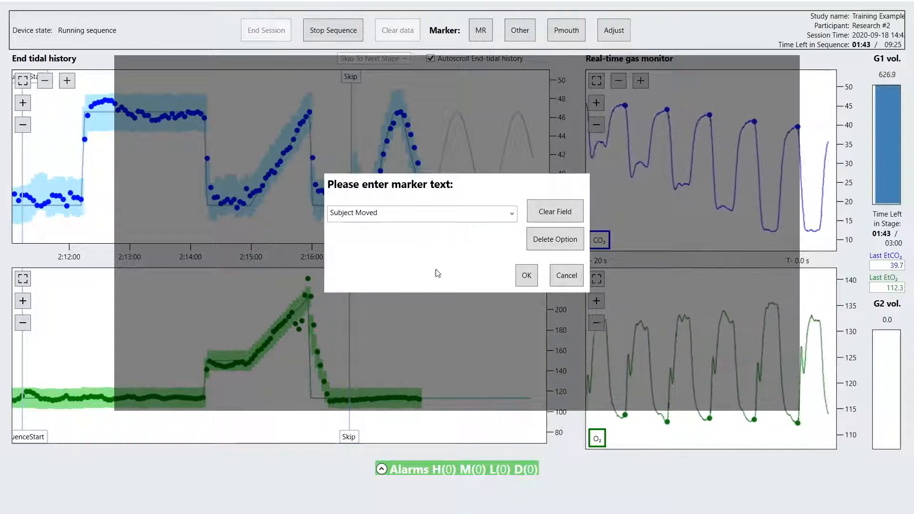
pyautogui.click(526, 275)
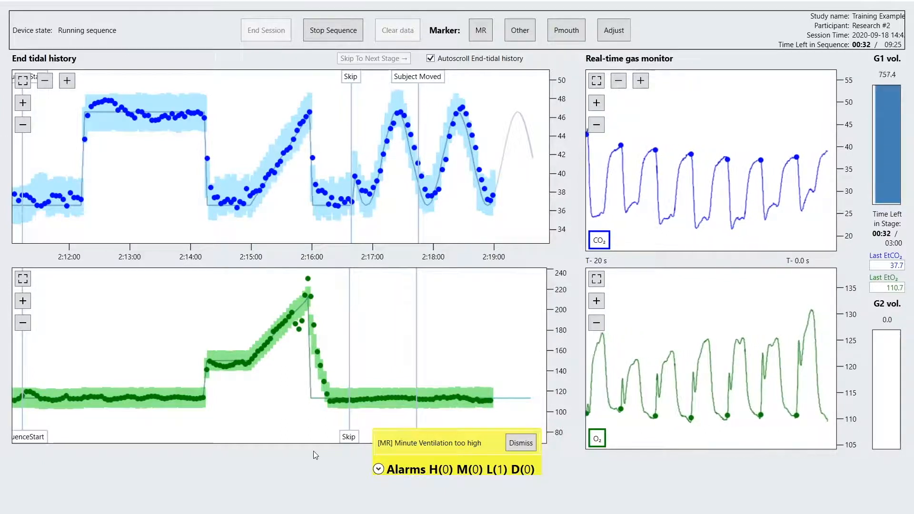
# Step: Dismiss the [MR] Minute Ventilation too high alarm, leaving no alarms active at sequence end
pyautogui.click(520, 443)
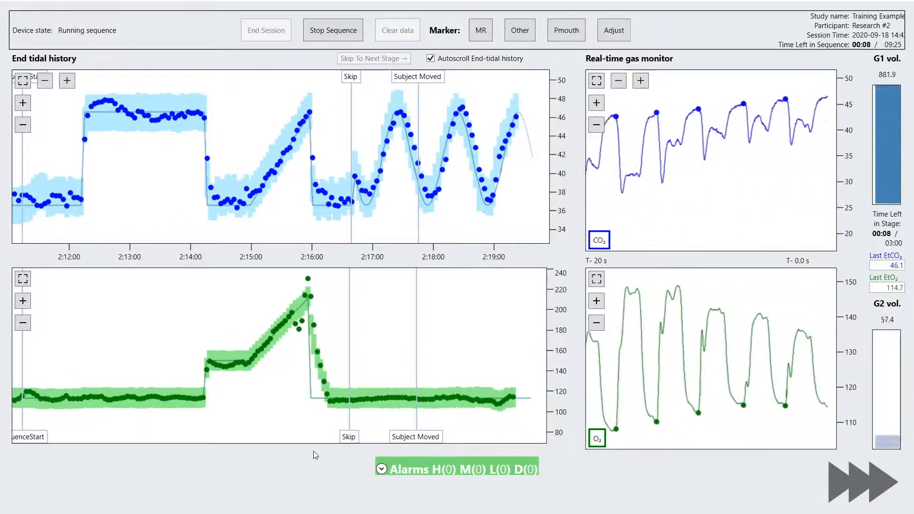
pyautogui.click(332, 29)
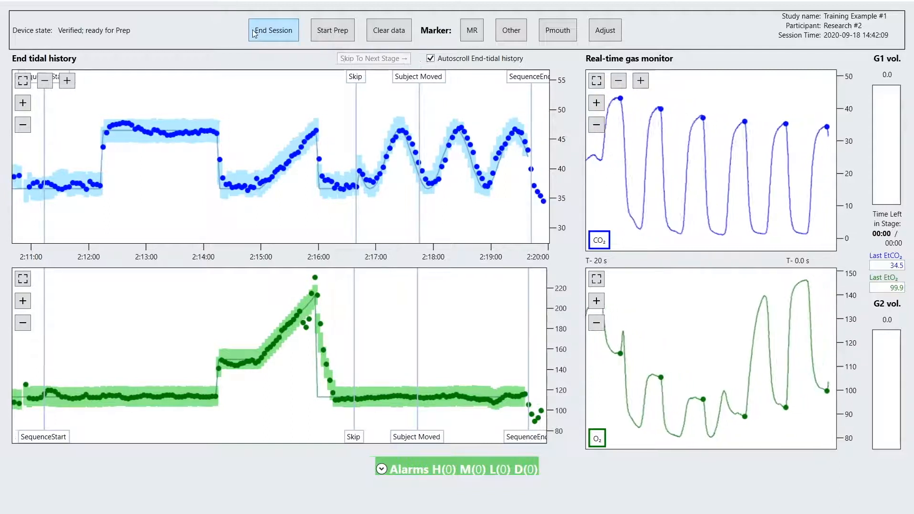
# Step: End the finished session and return to the main menu
pyautogui.click(273, 30)
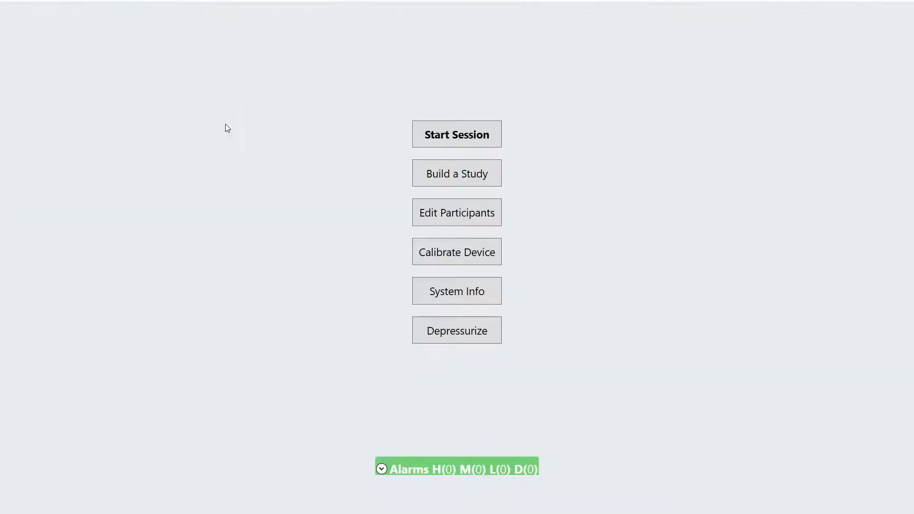